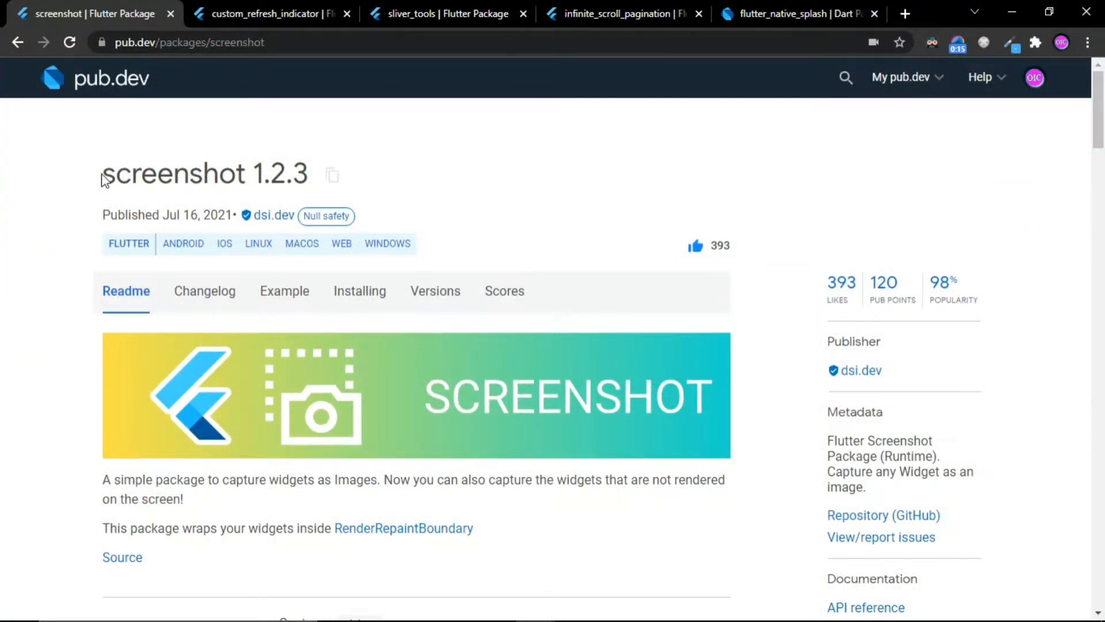
Read through the screenshot package readme and code examples, then switch to the custom_refresh_indicator 1.0.0 page
scroll(down, 3)
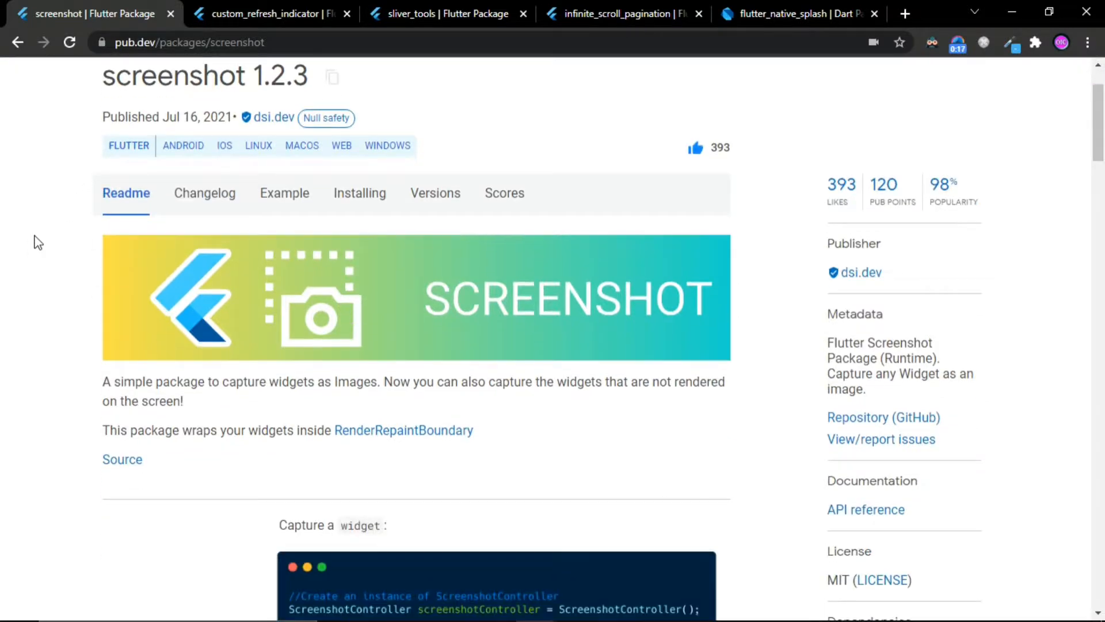
scroll(down, 3)
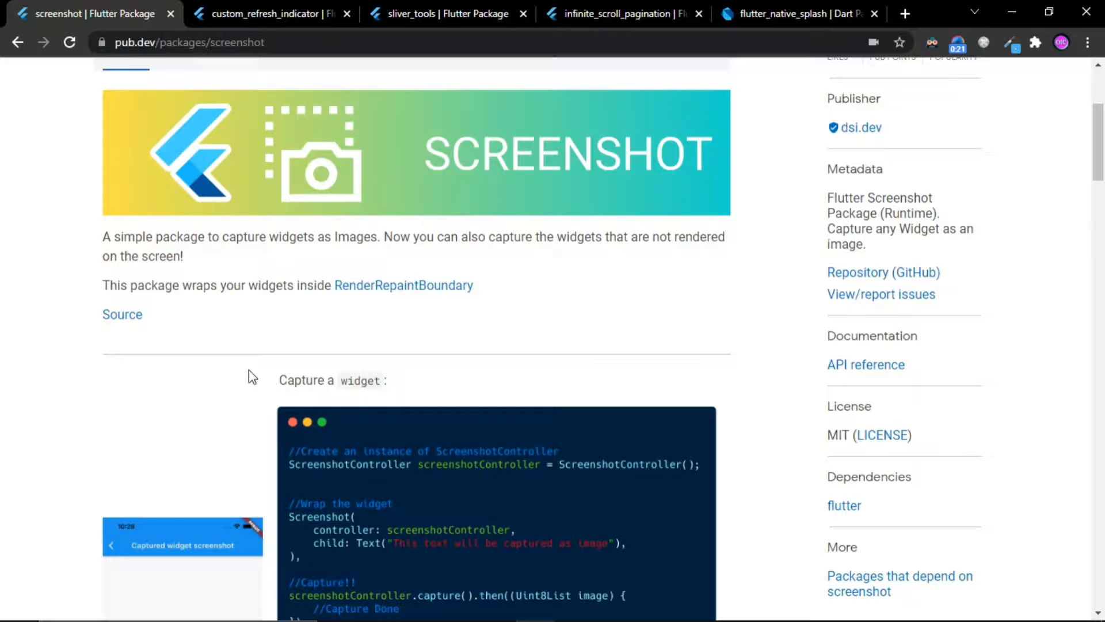
scroll(down, 3)
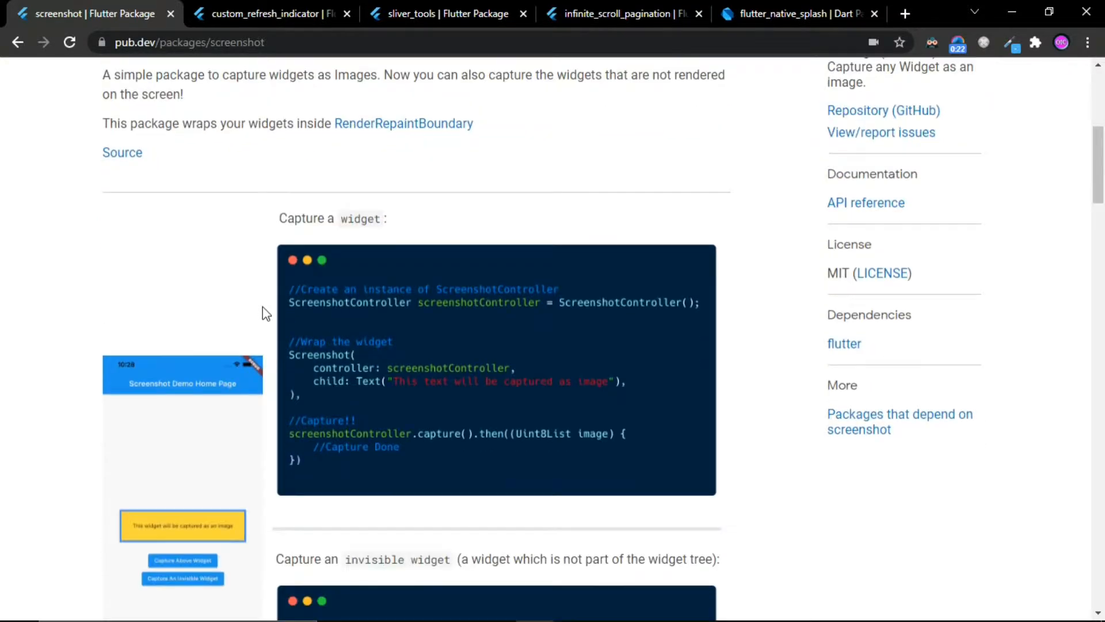
scroll(down, 3)
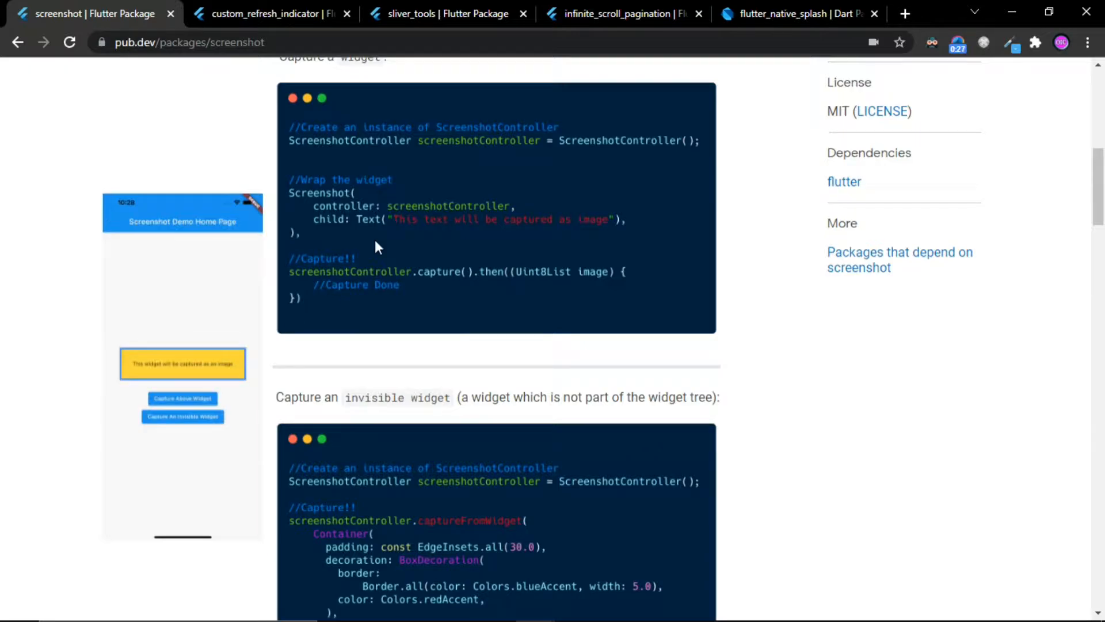
scroll(down, 3)
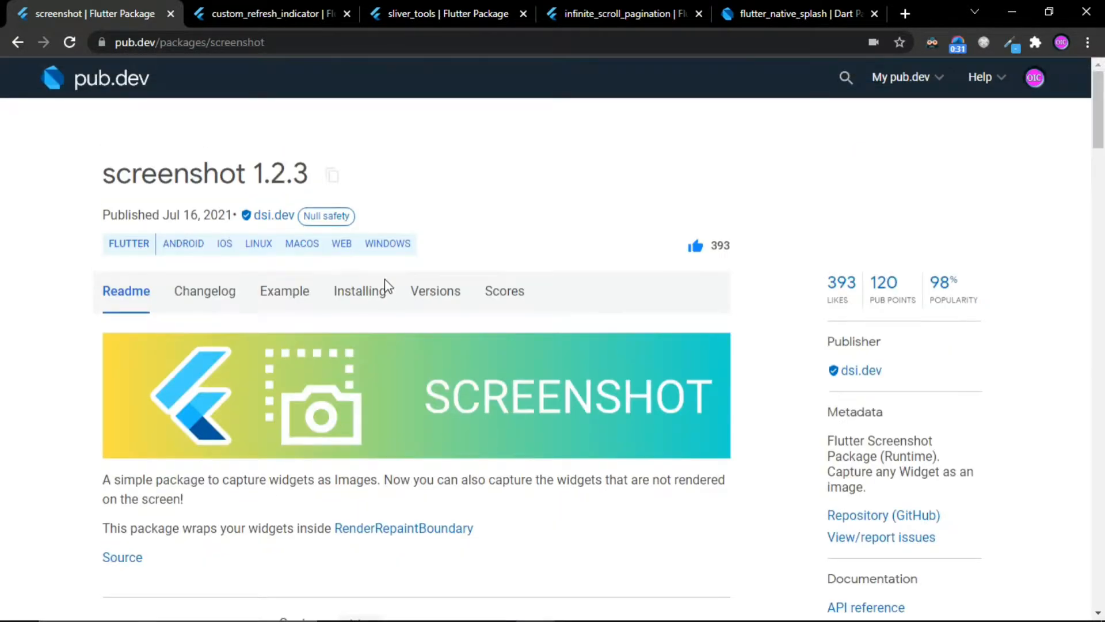
click(269, 14)
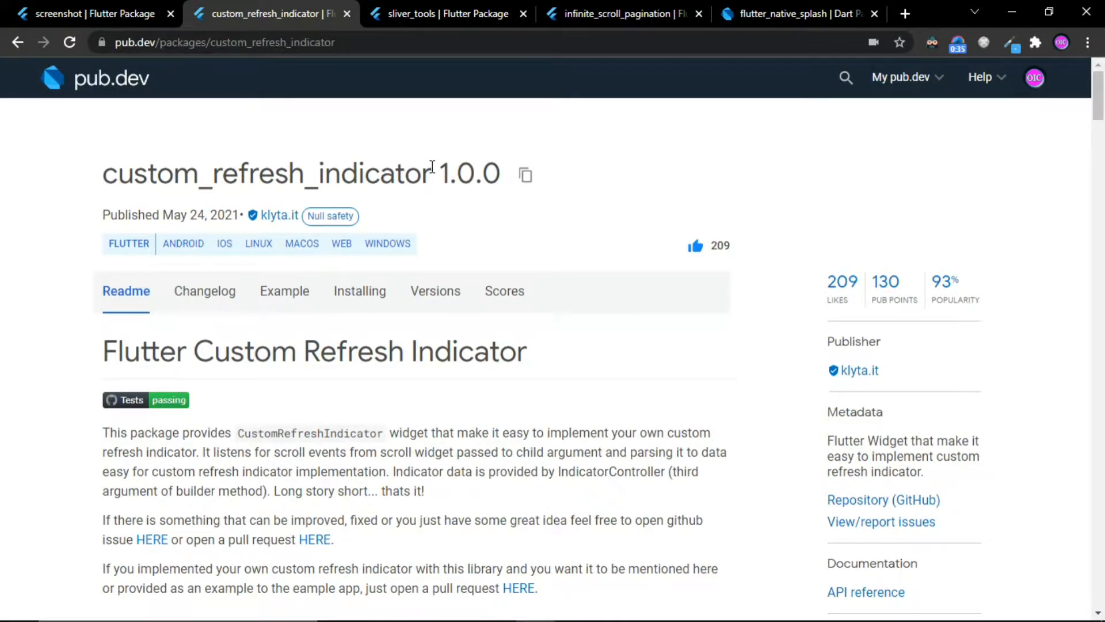
Review the custom_refresh_indicator readme code and indicator demos, then switch to the sliver_tools 0.2.5 page
scroll(down, 3)
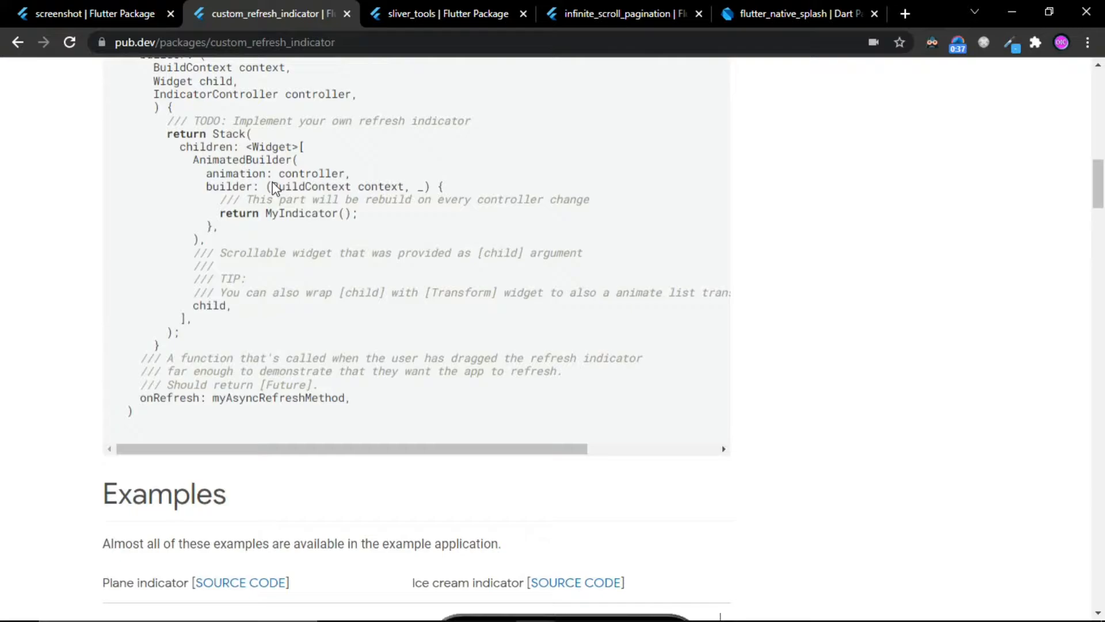
scroll(down, 3)
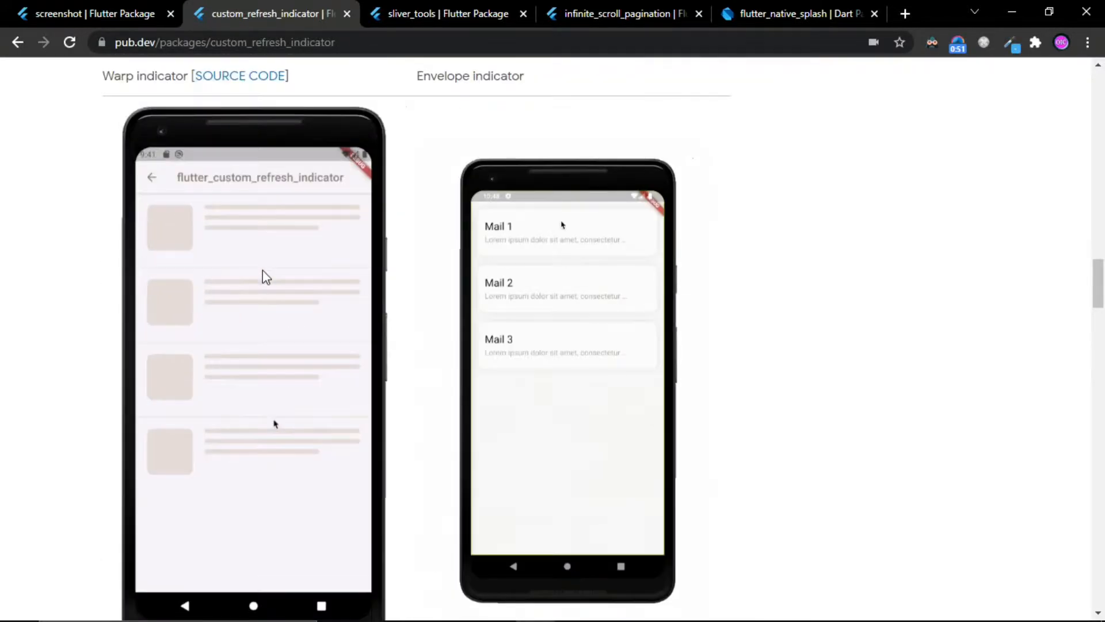
scroll(down, 3)
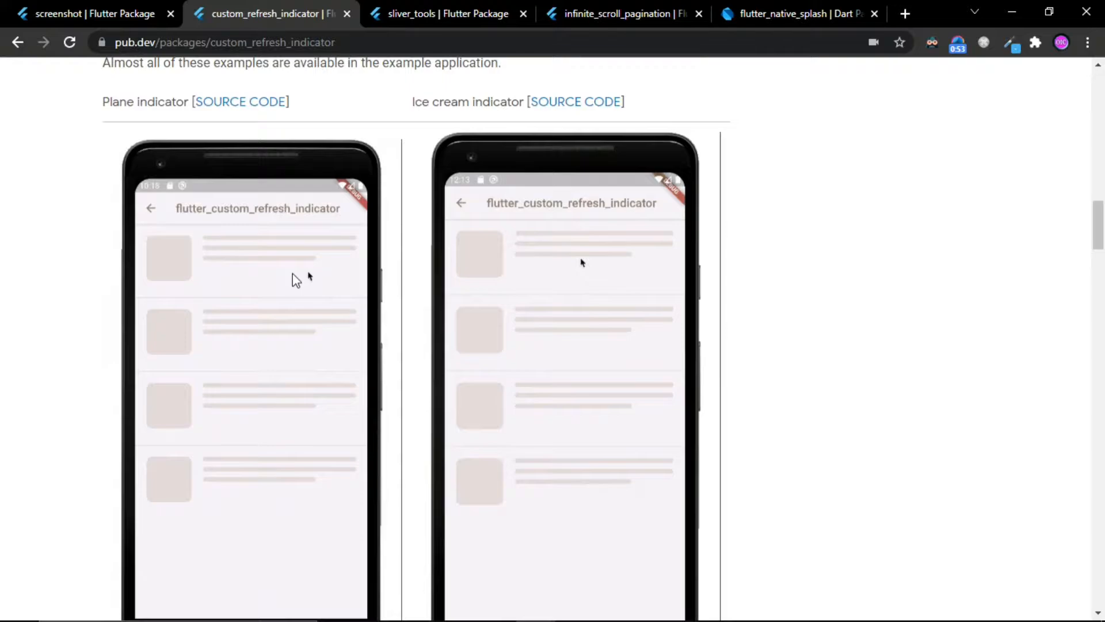
click(448, 14)
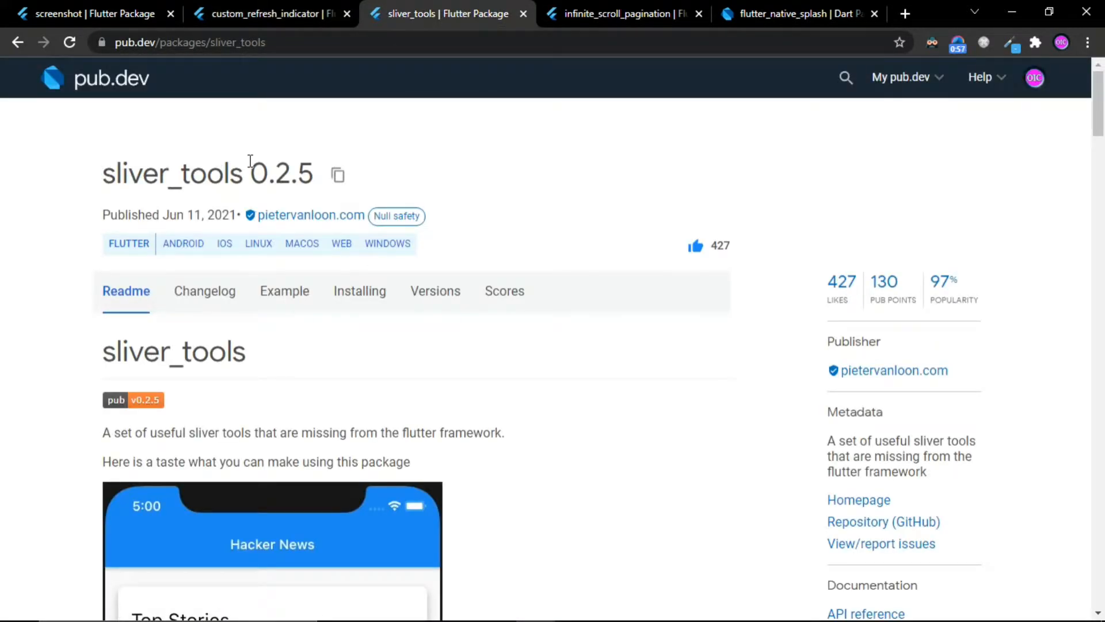
Review the sliver_tools readme and Hacker News demo, then switch to the infinite_scroll_pagination 3.1.0 page
scroll(down, 3)
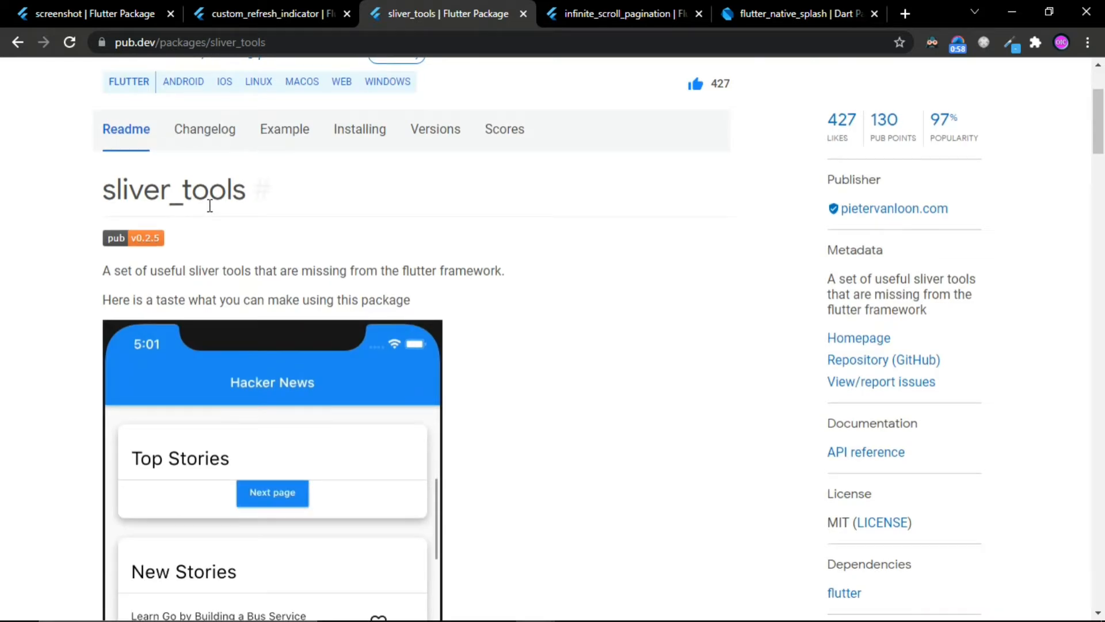
scroll(down, 3)
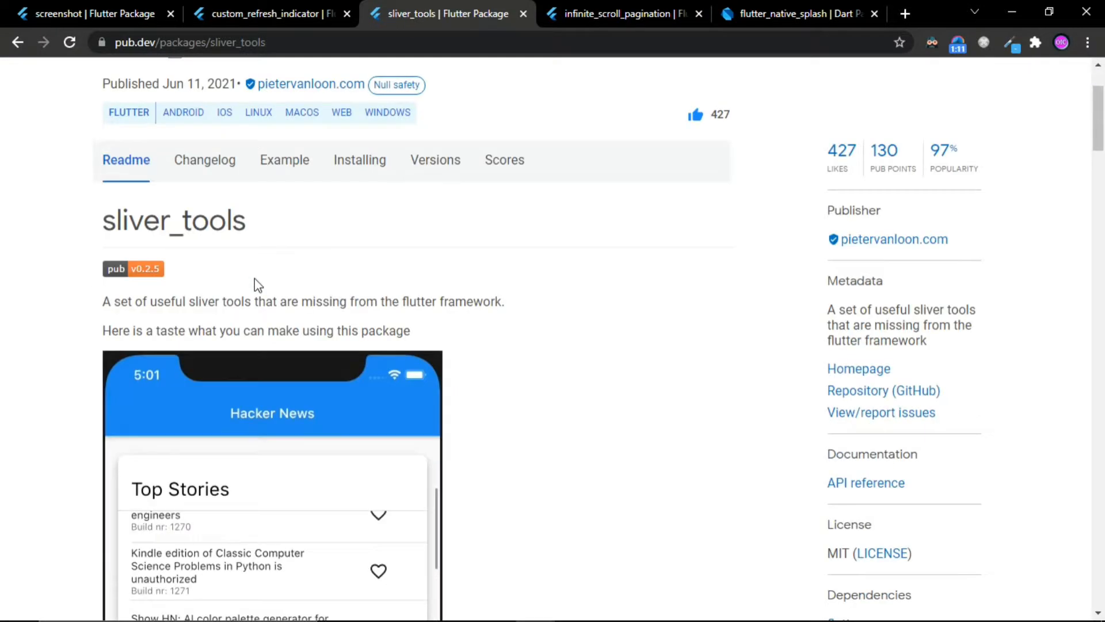
scroll(down, 3)
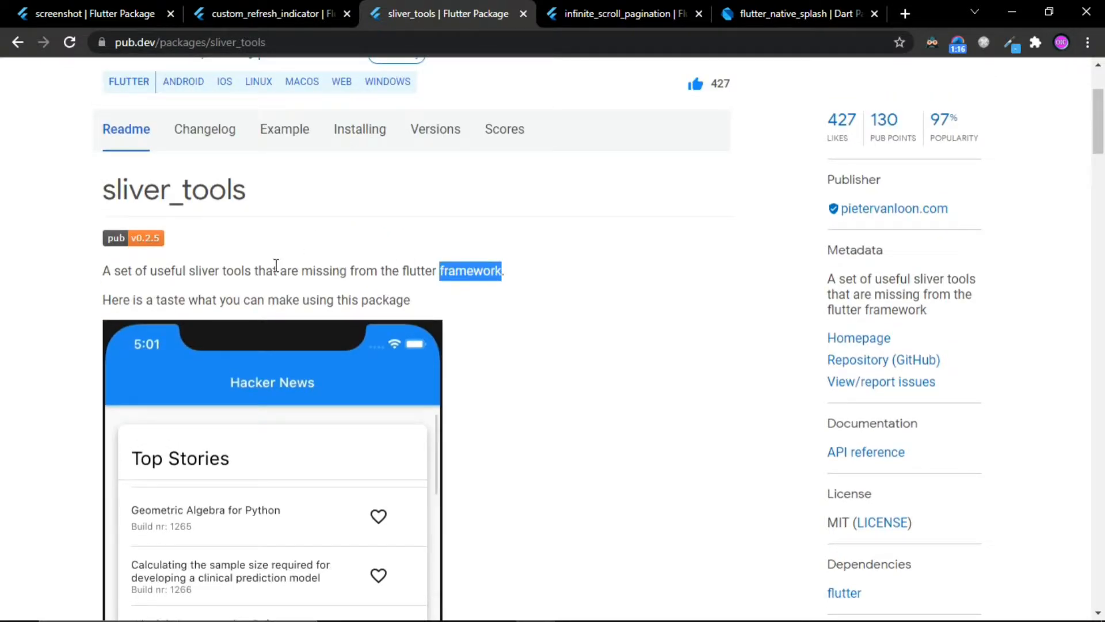
scroll(down, 3)
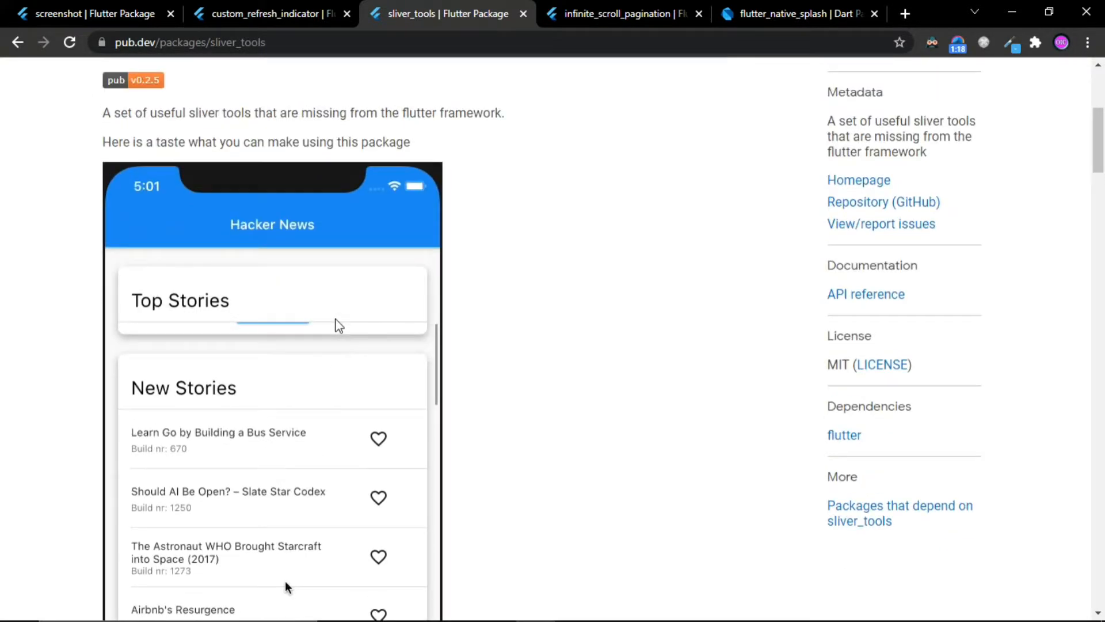
click(623, 14)
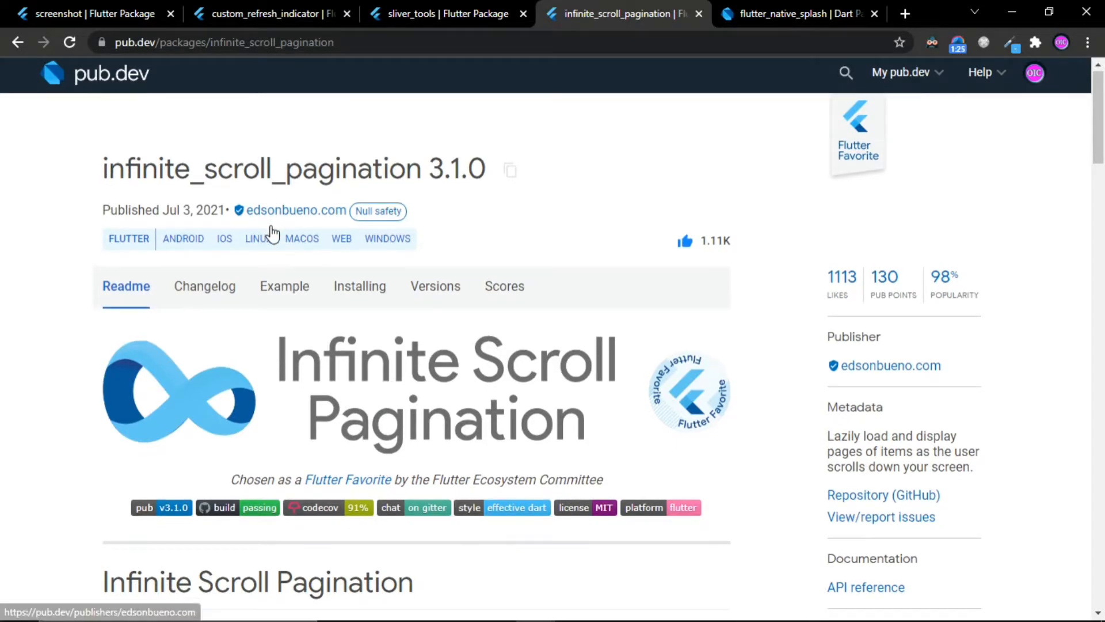
Look over the infinite_scroll_pagination readme and character-list demo, then switch to the flutter_native_splash 1.3.1 page
scroll(down, 3)
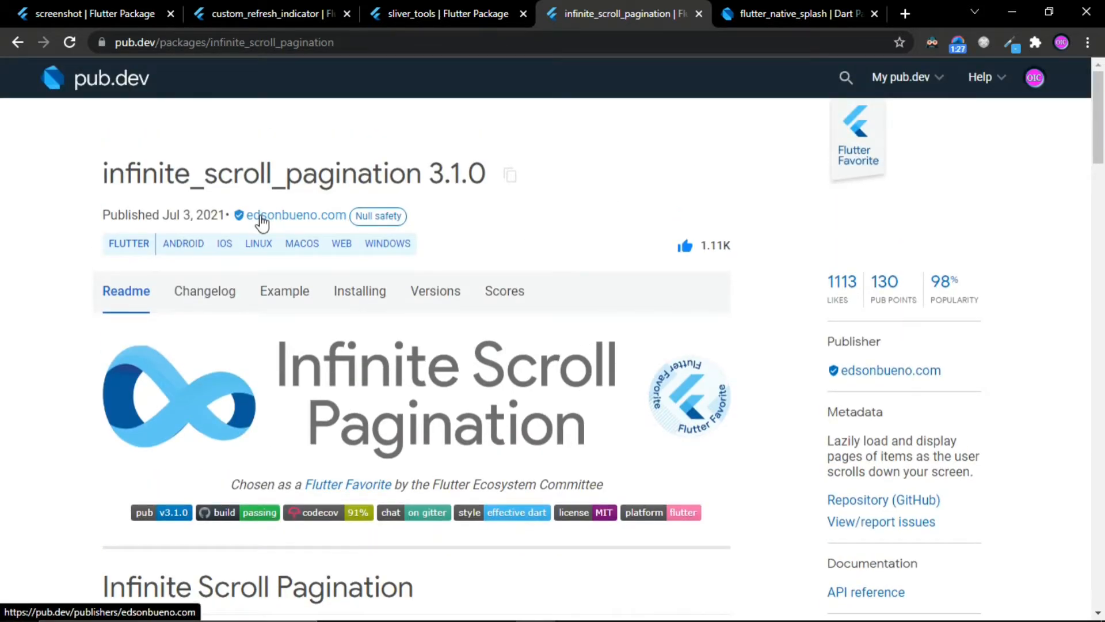
scroll(down, 3)
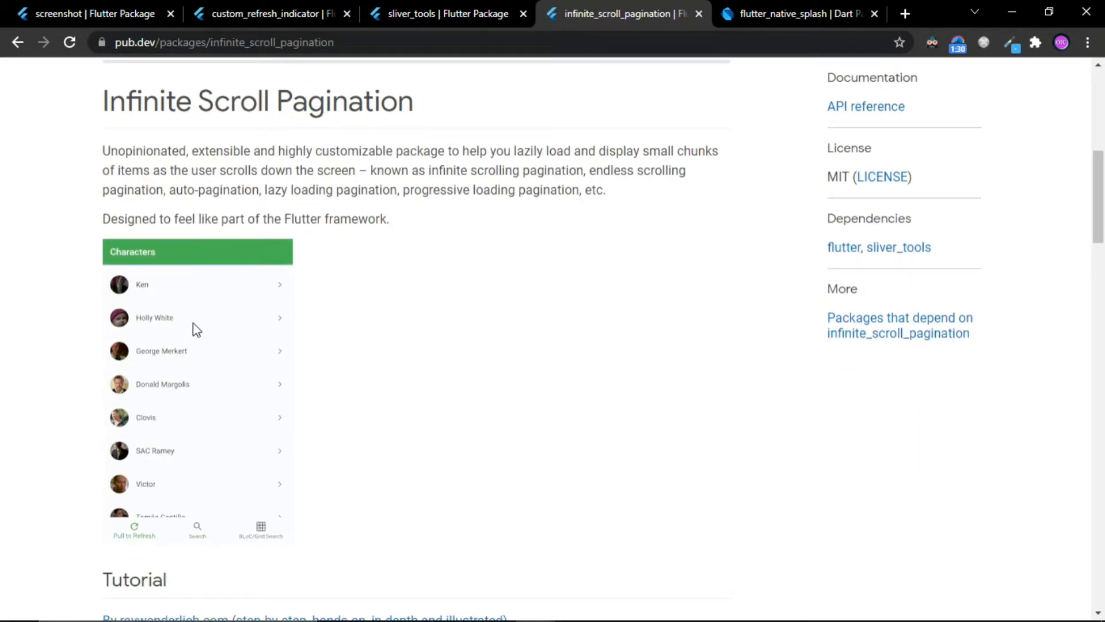
scroll(down, 3)
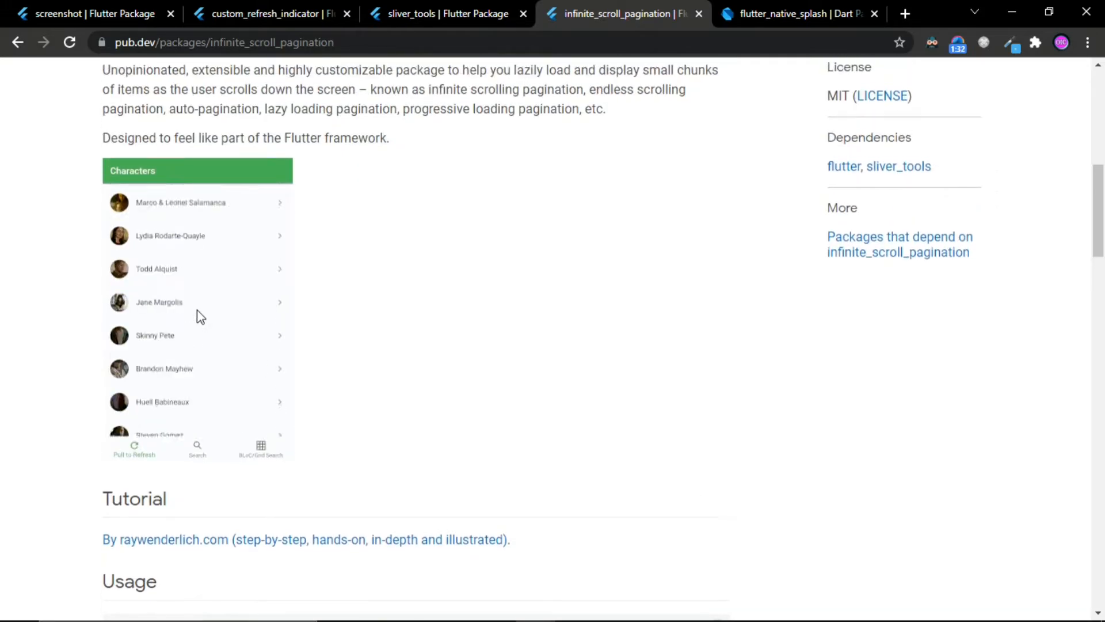
scroll(up, 3)
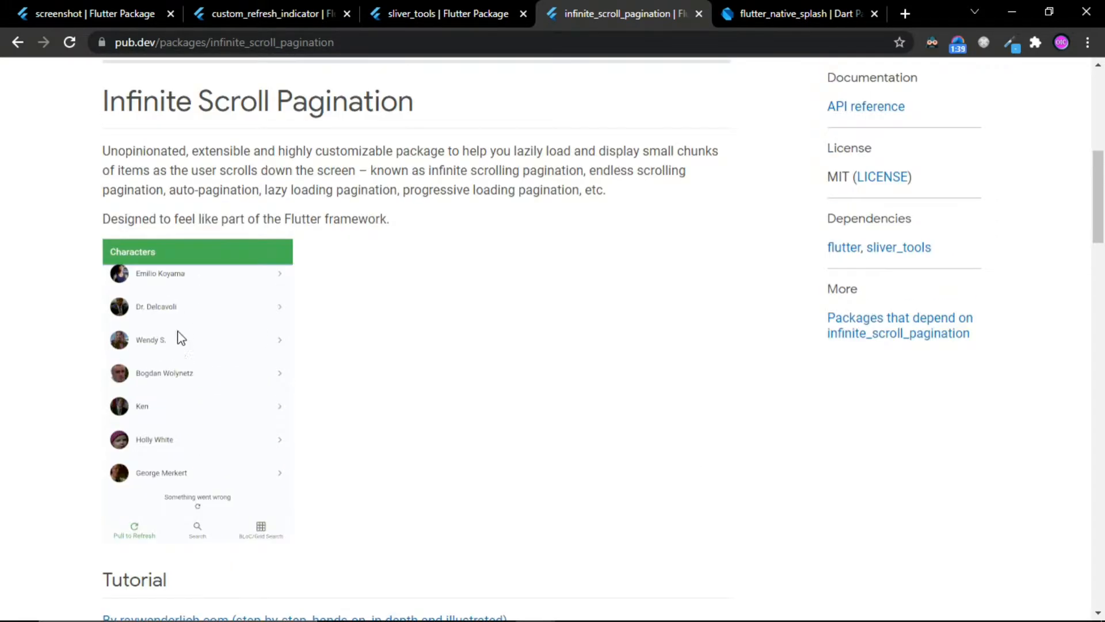
mouse_move(173, 299)
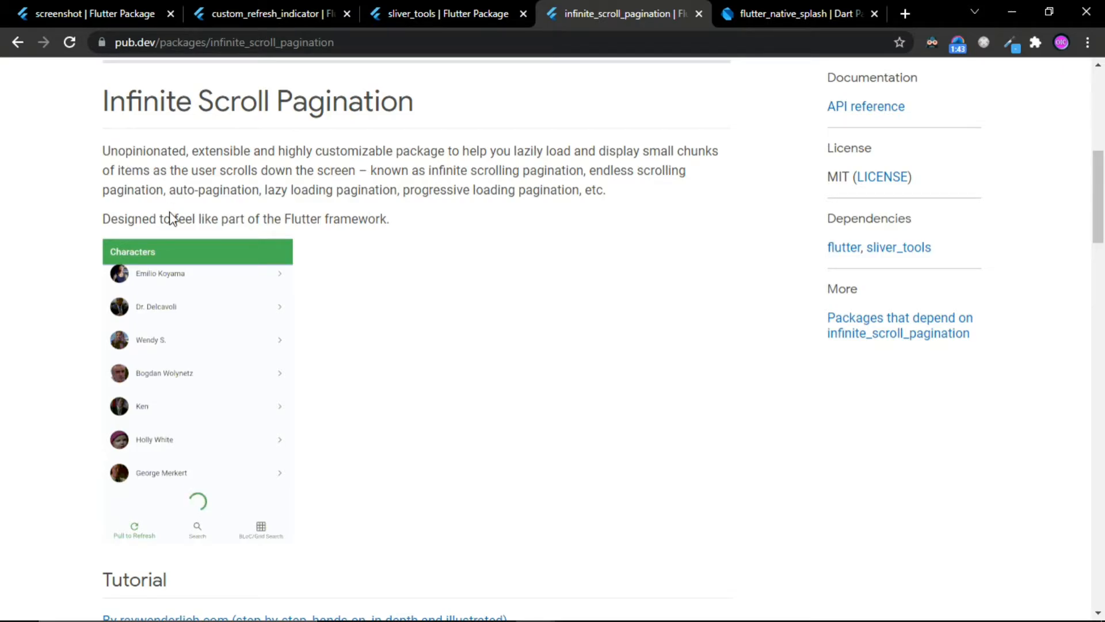
scroll(down, 3)
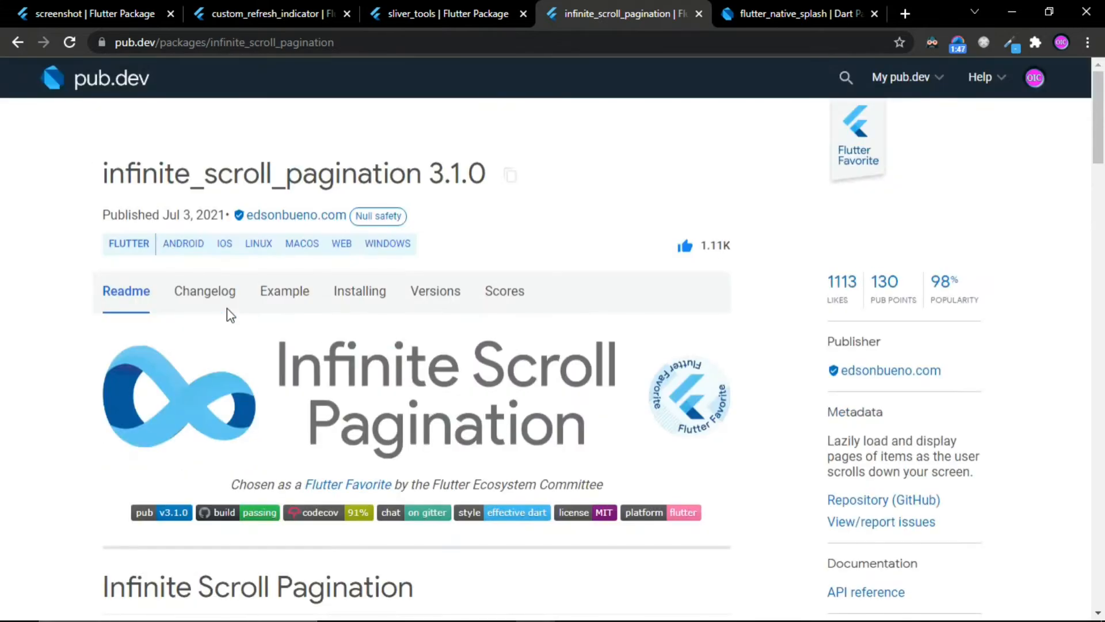
click(800, 14)
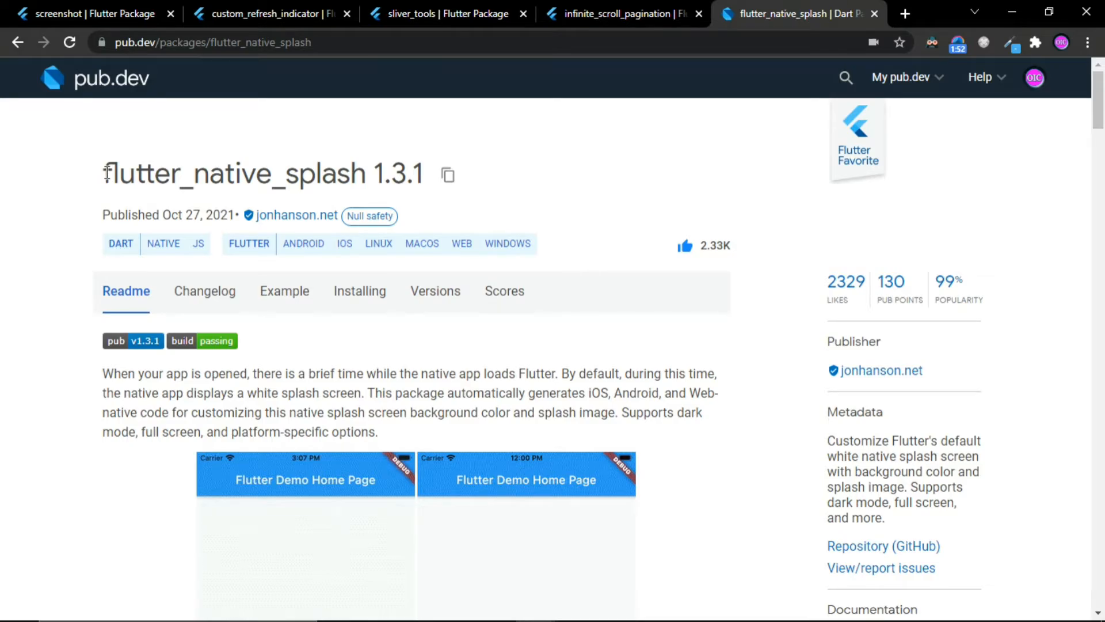
scroll(down, 3)
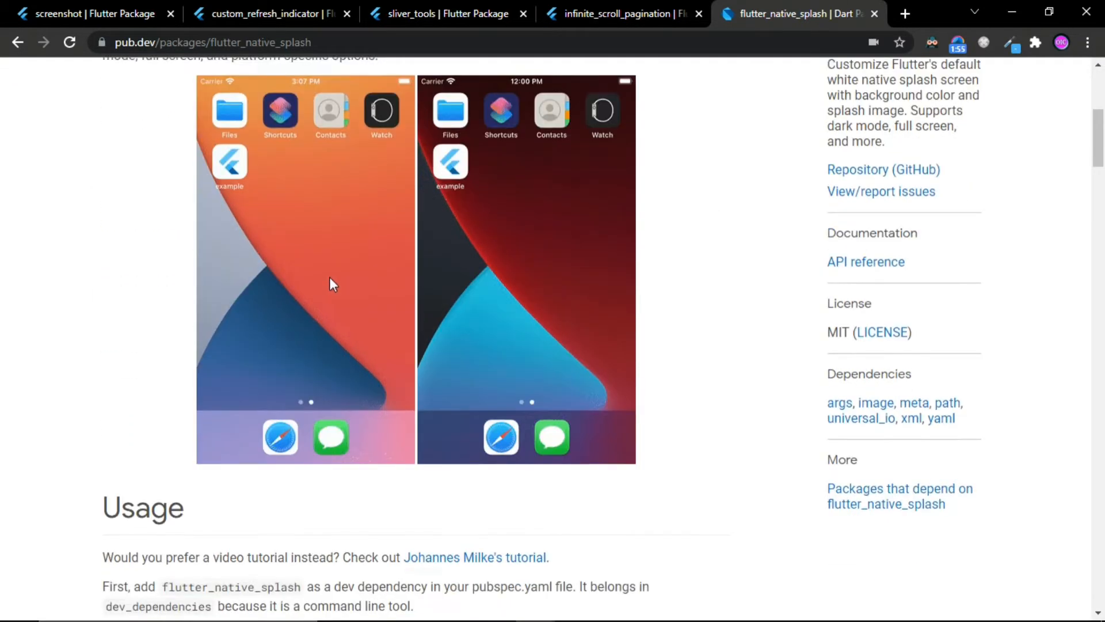
scroll(down, 3)
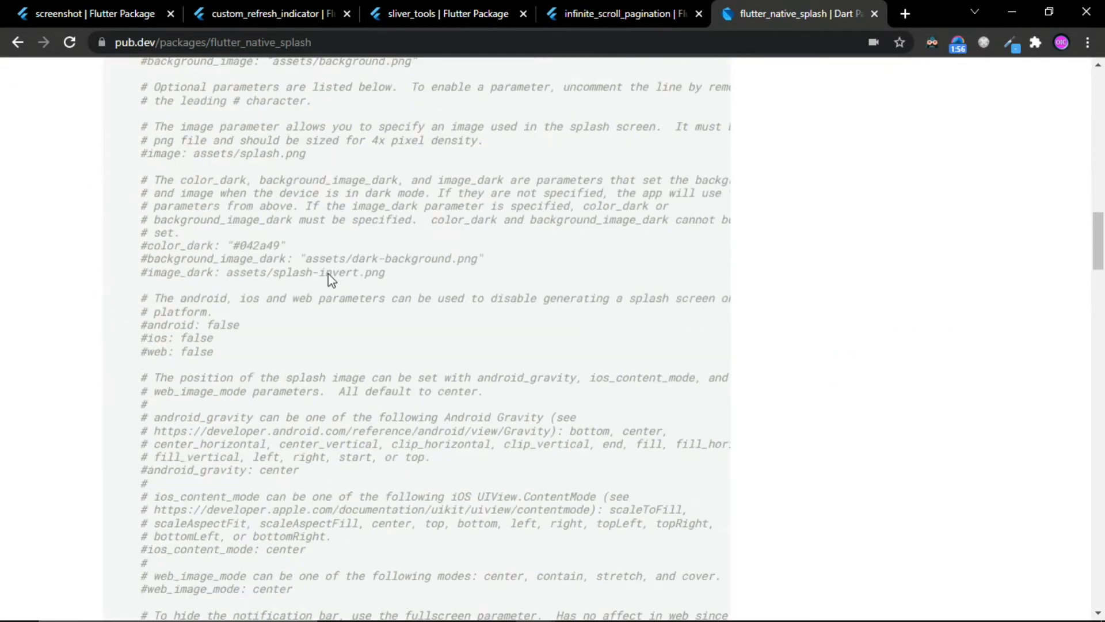
scroll(down, 3)
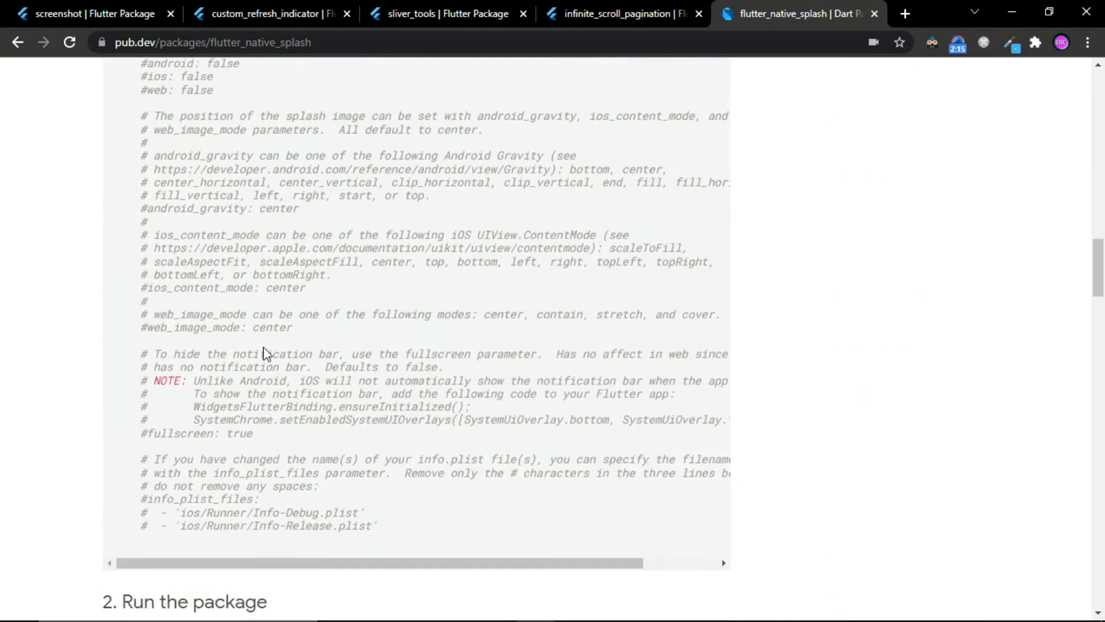
scroll(up, 3)
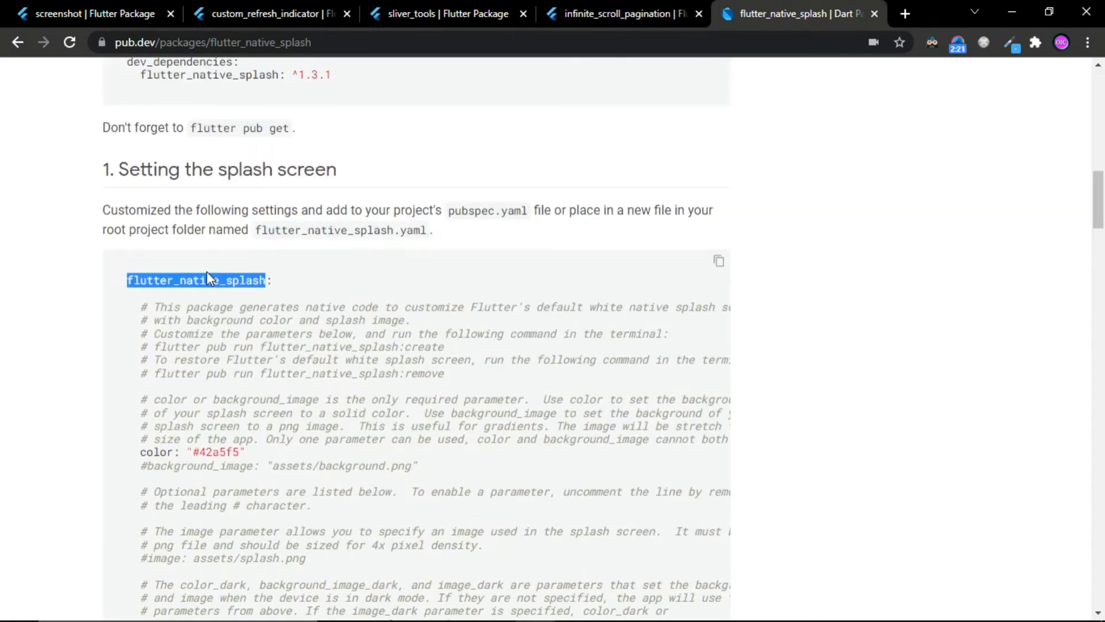
scroll(down, 3)
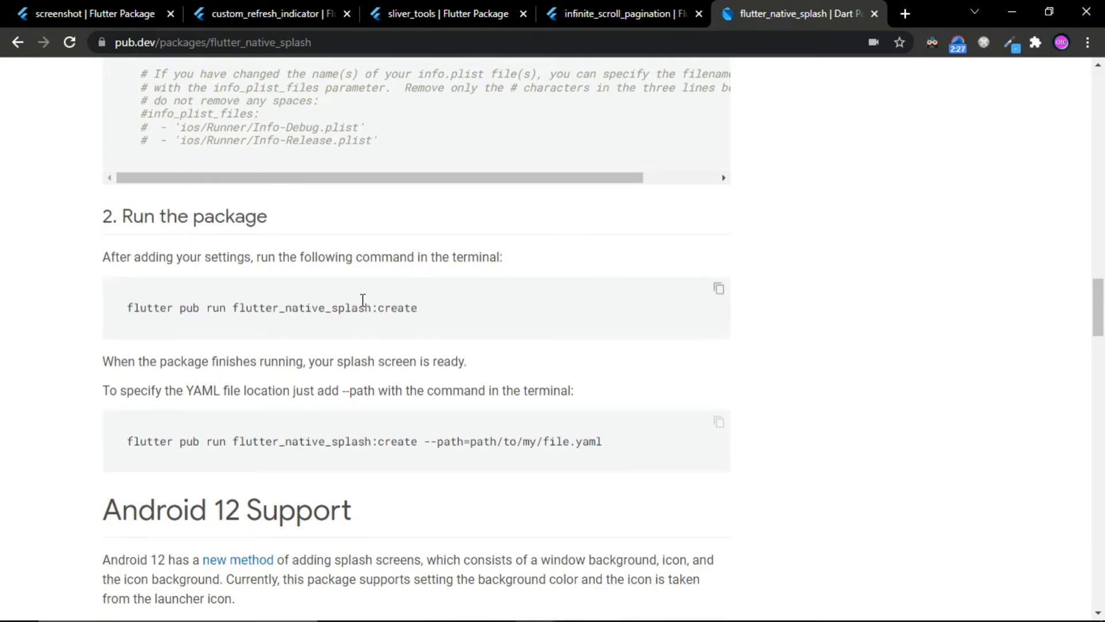
scroll(up, 3)
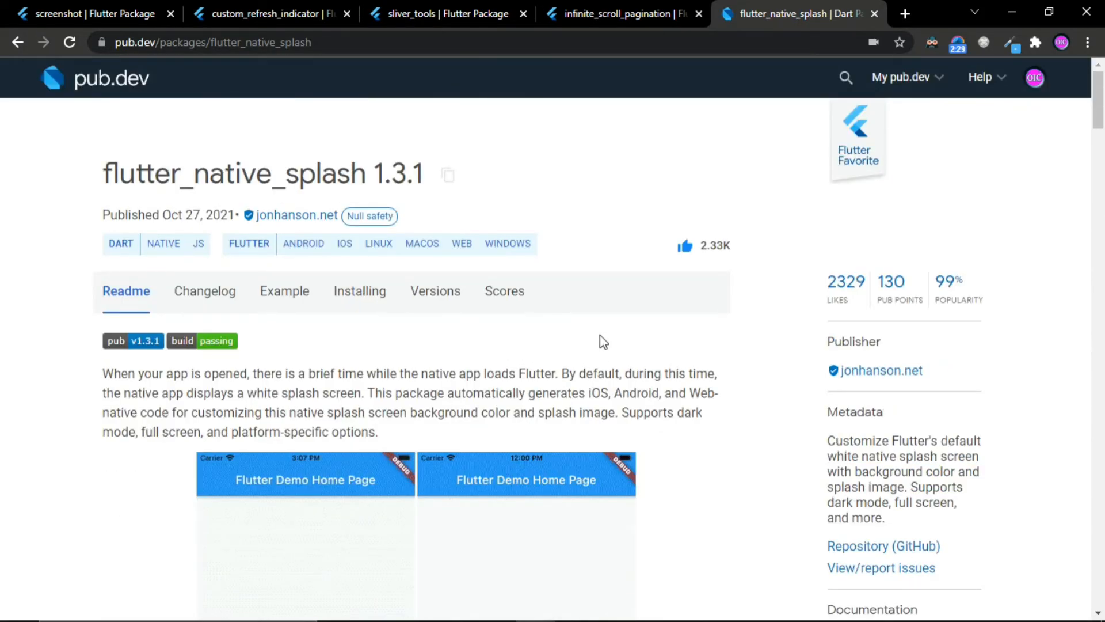